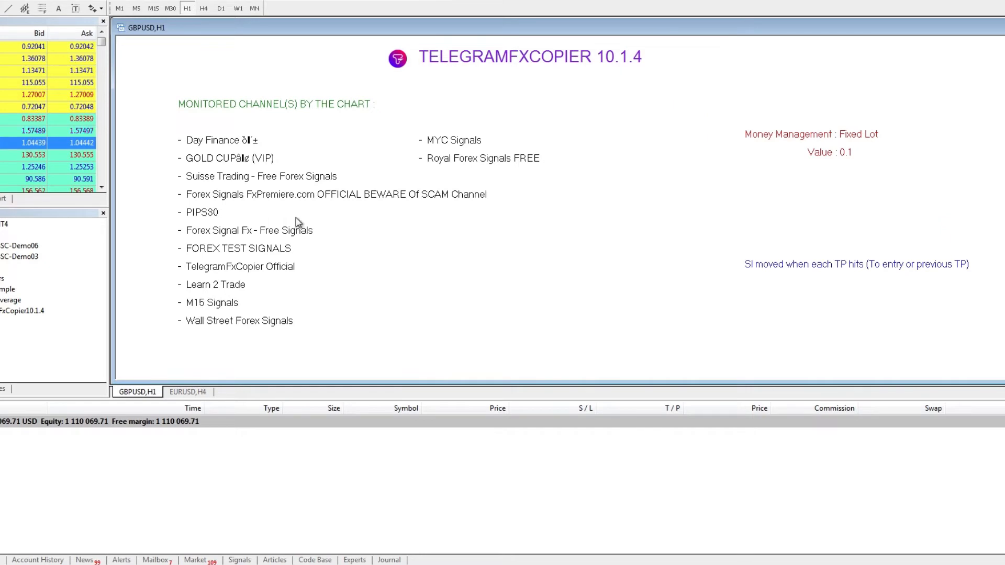
pyautogui.moveTo(12, 319)
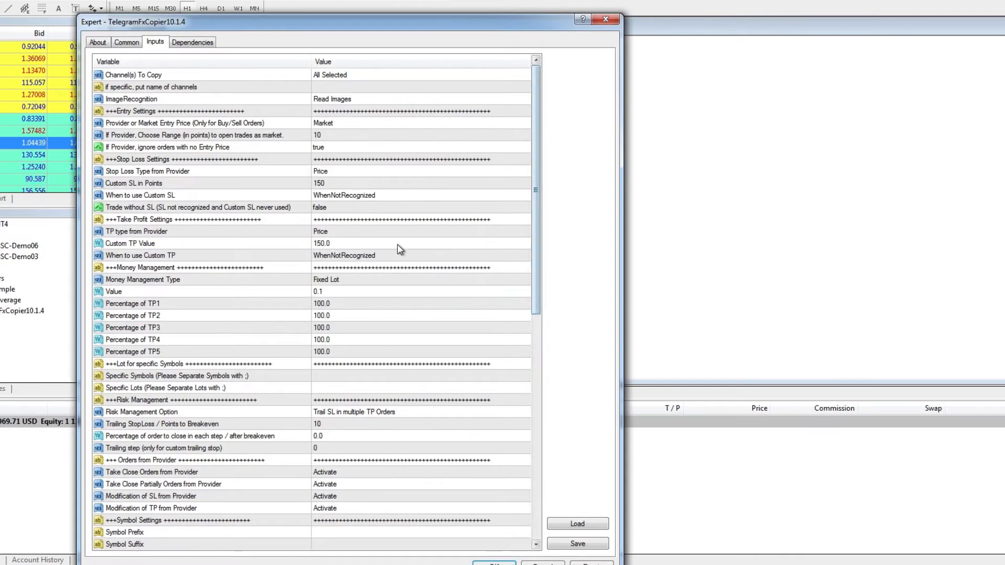
# - Scroll the TelegramFxCopier inputs to the TP3, TP4 and TP5 percentage rows set to 0
pyautogui.scroll(-3)
pyautogui.write('0')
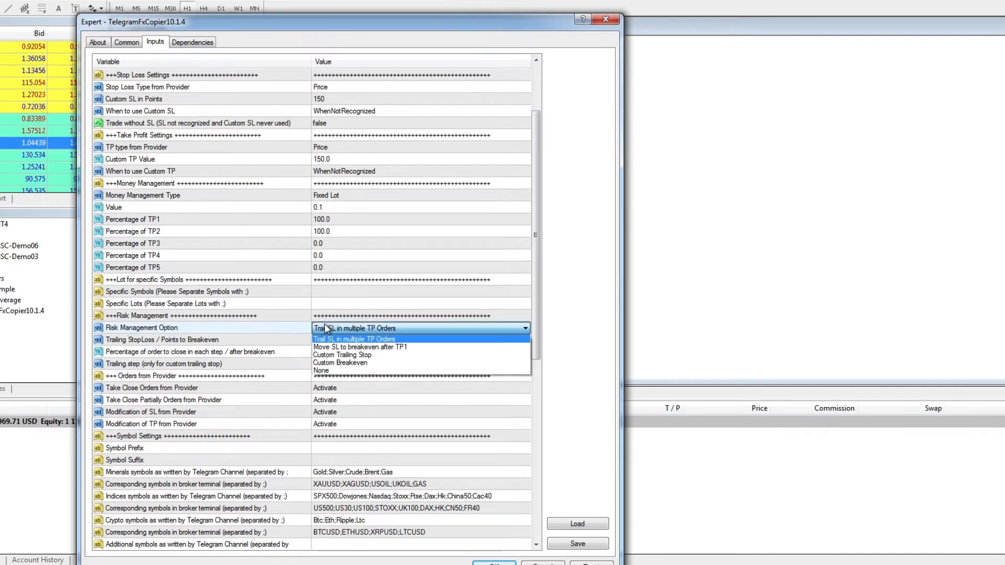
pyautogui.moveTo(359, 346)
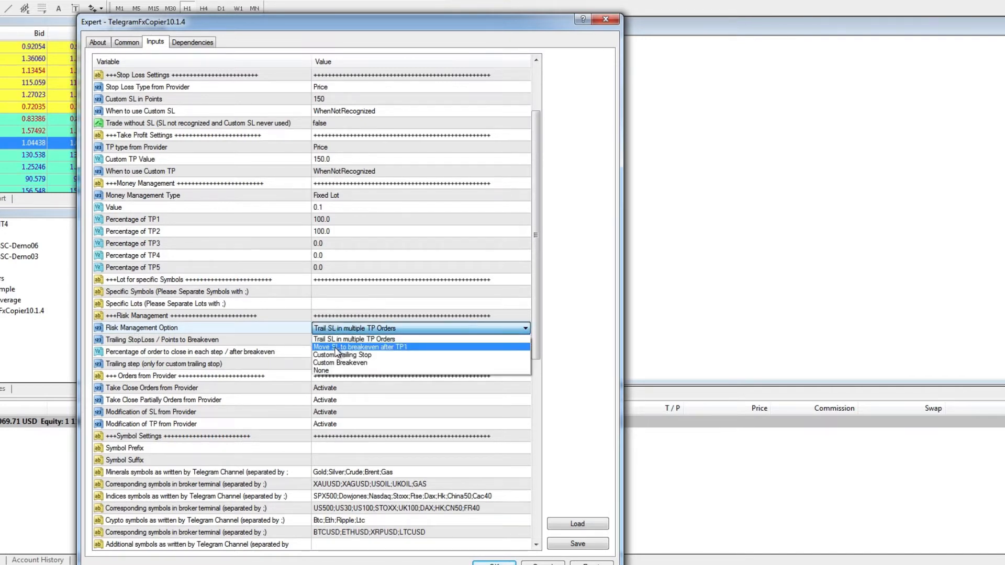
pyautogui.moveTo(381, 351)
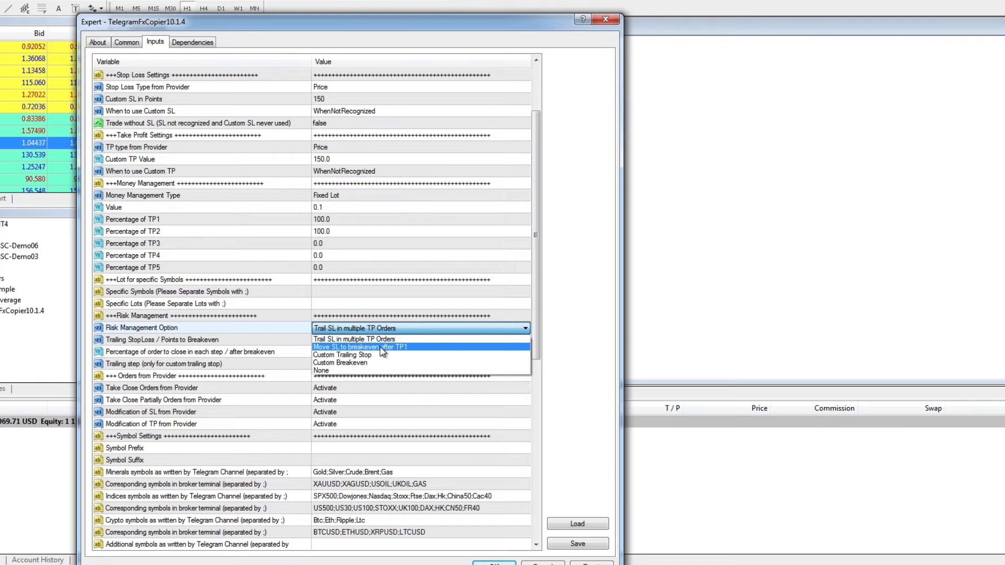
# - Set Risk Management Option to 'Move SL to breakeven after TP1' and apply it to the chart
pyautogui.click(361, 346)
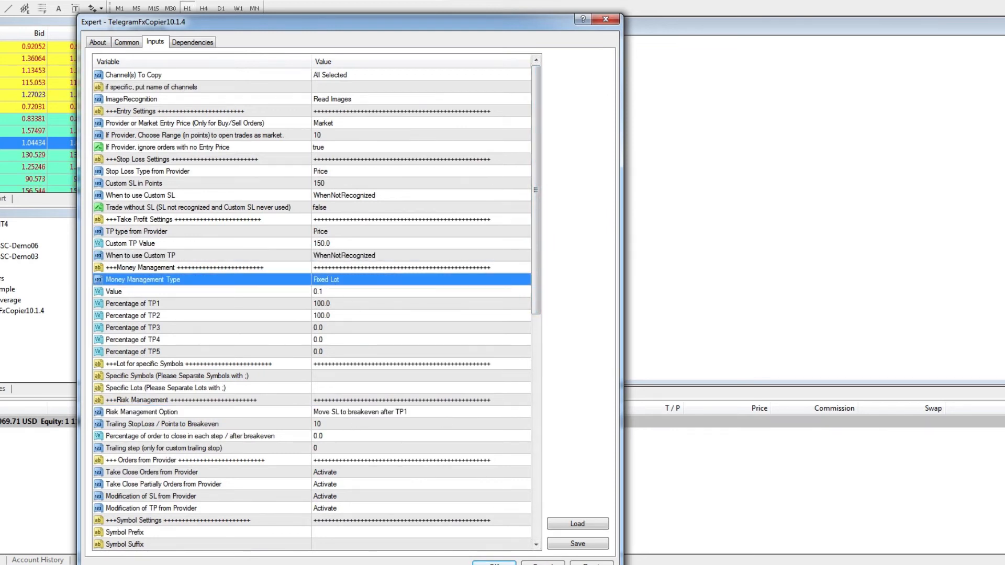
pyautogui.click(493, 563)
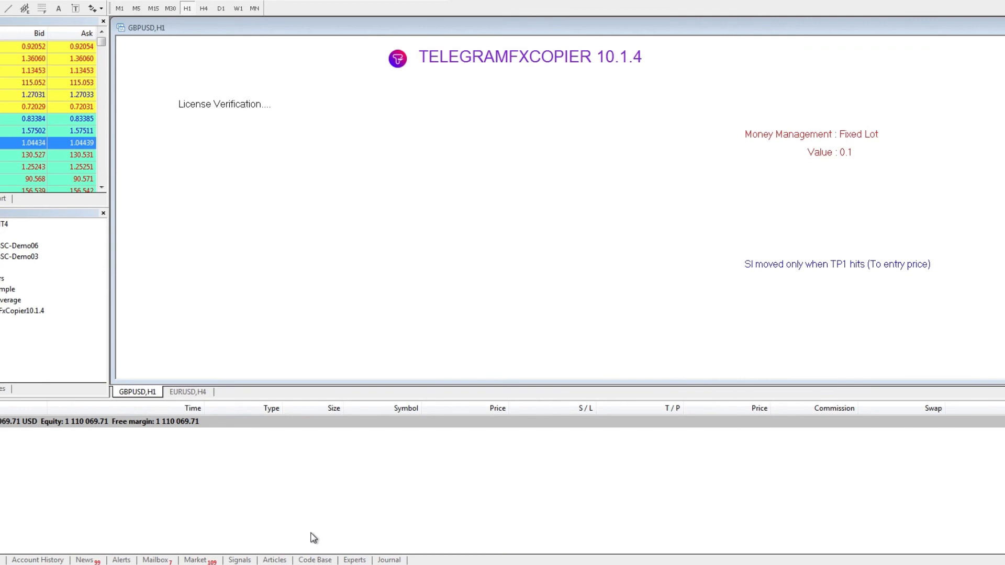